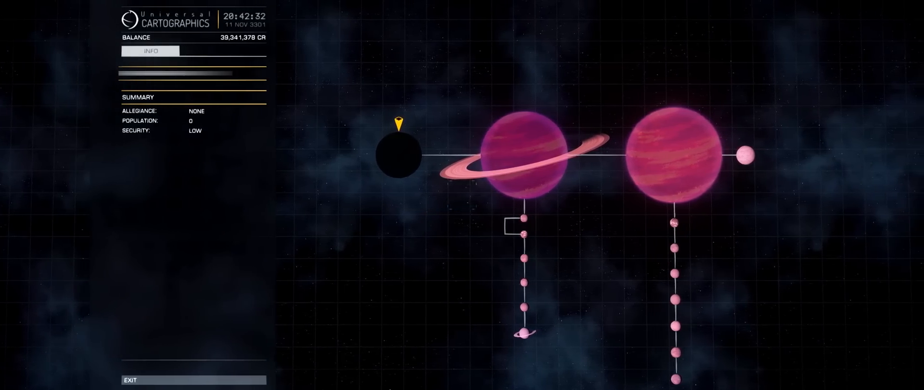
left_click(525, 158)
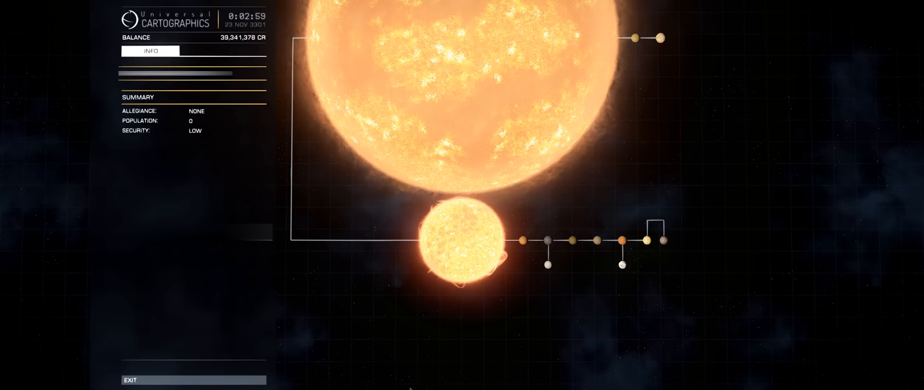
mouse_move(416, 380)
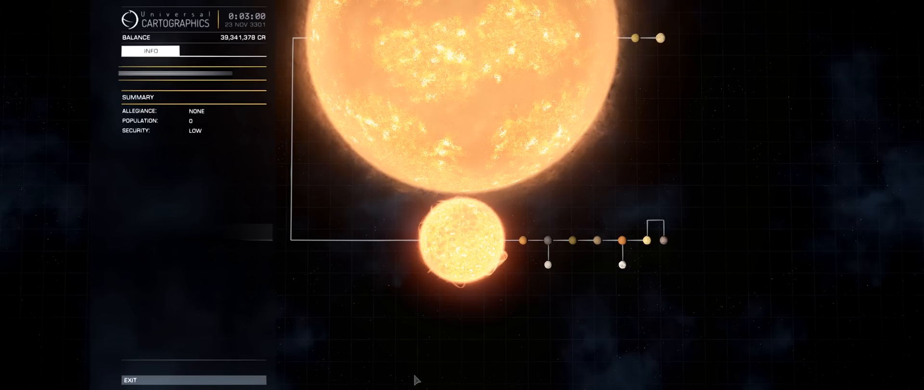
mouse_move(480, 262)
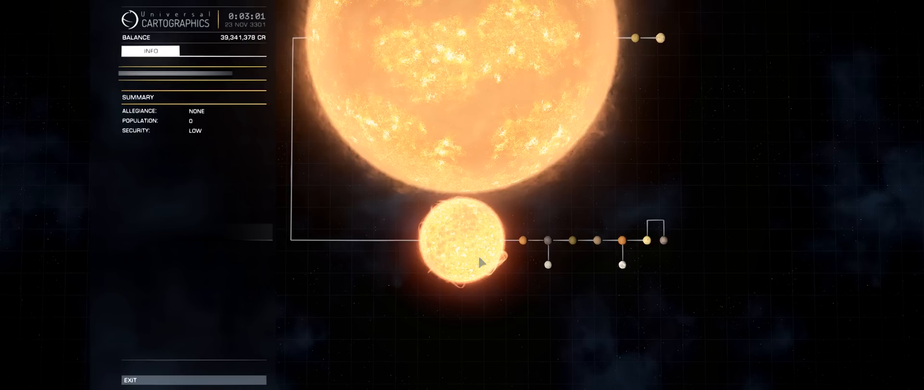
mouse_move(552, 378)
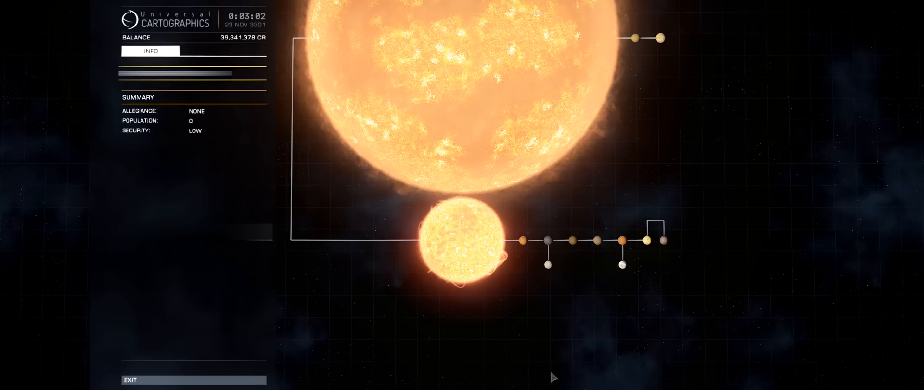